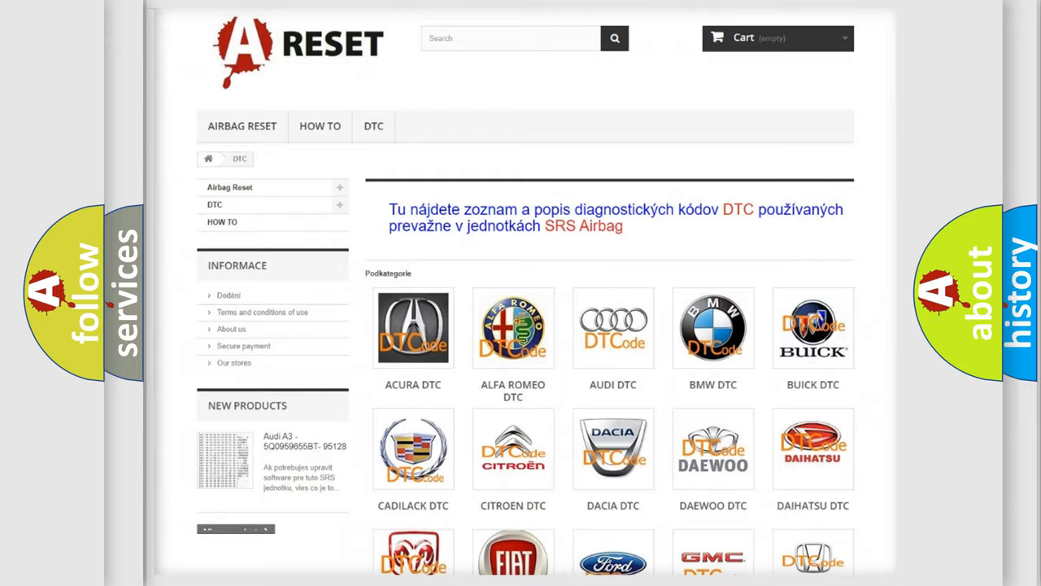
{"action": "scroll", "scroll_direction": "down", "scroll_amount": 3}
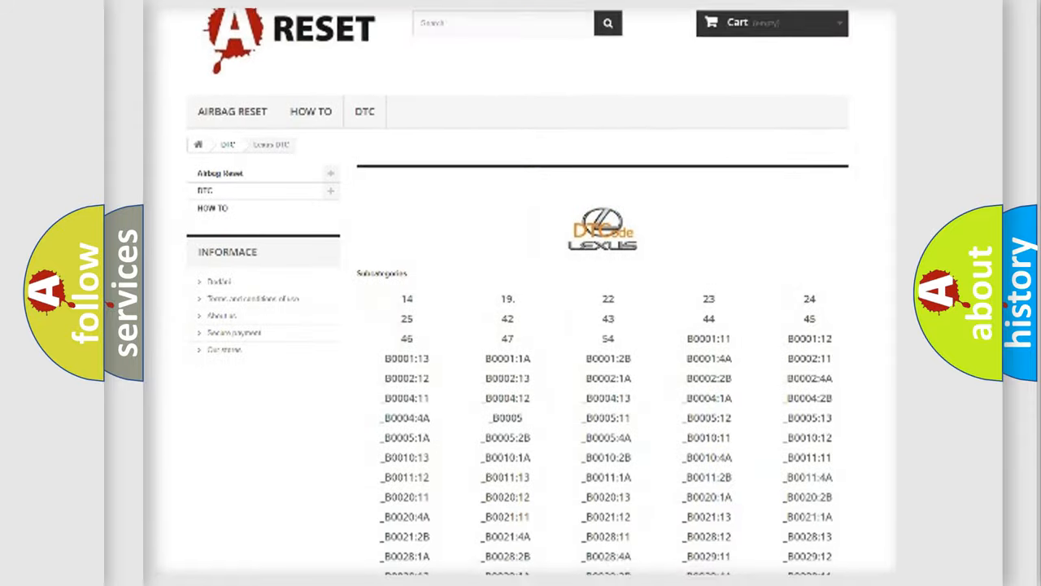
{"action": "scroll", "scroll_direction": "down", "scroll_amount": 3}
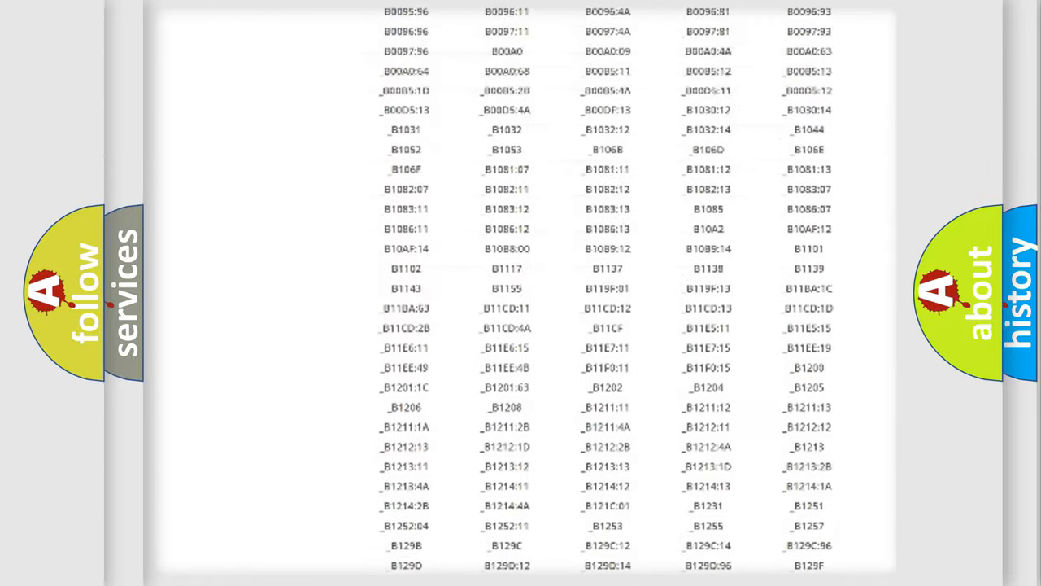
{"action": "scroll", "scroll_direction": "up", "scroll_amount": 3}
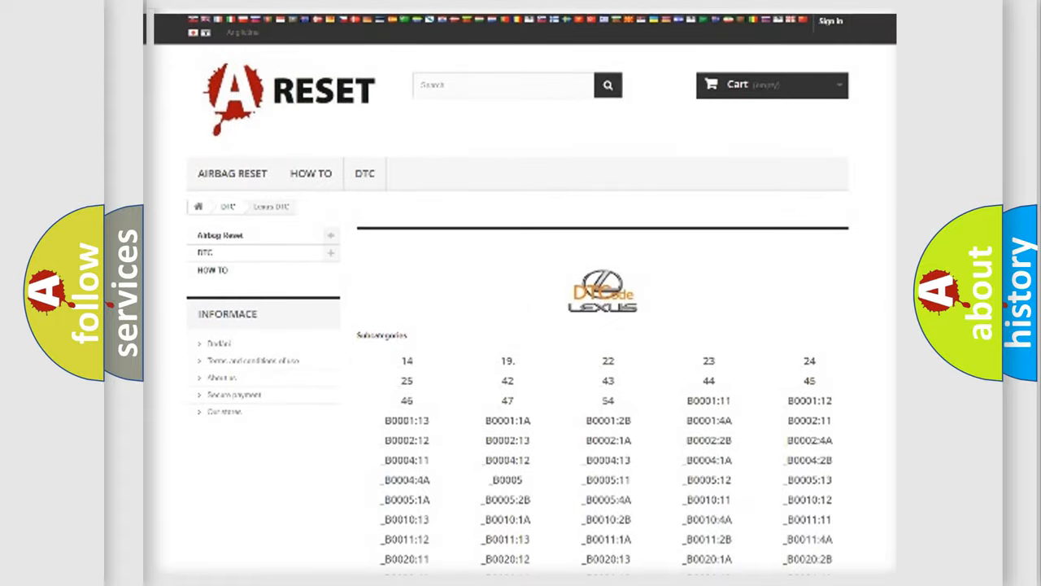